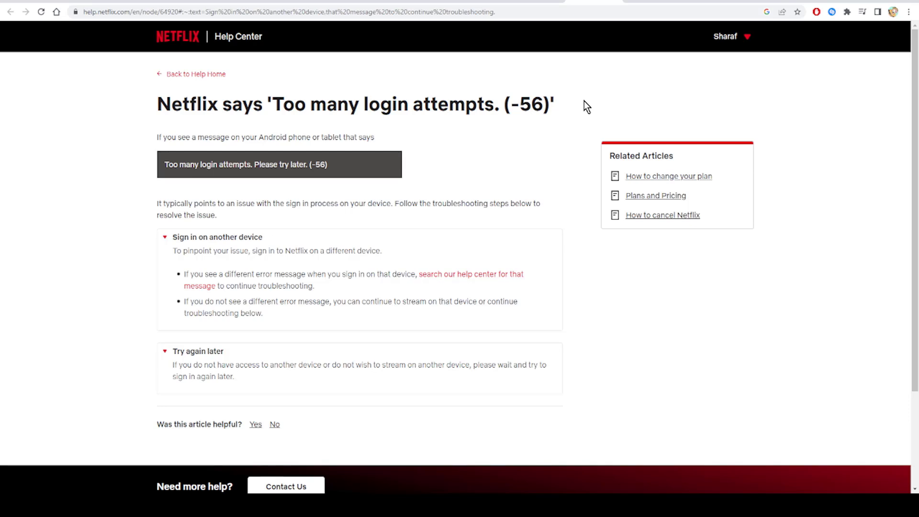
{"action": "mouse_move", "coordinate": [593, 298]}
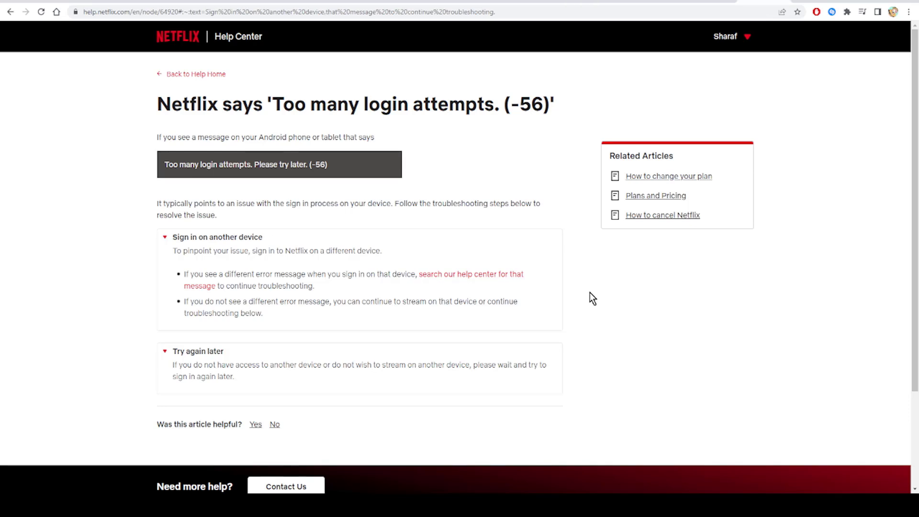